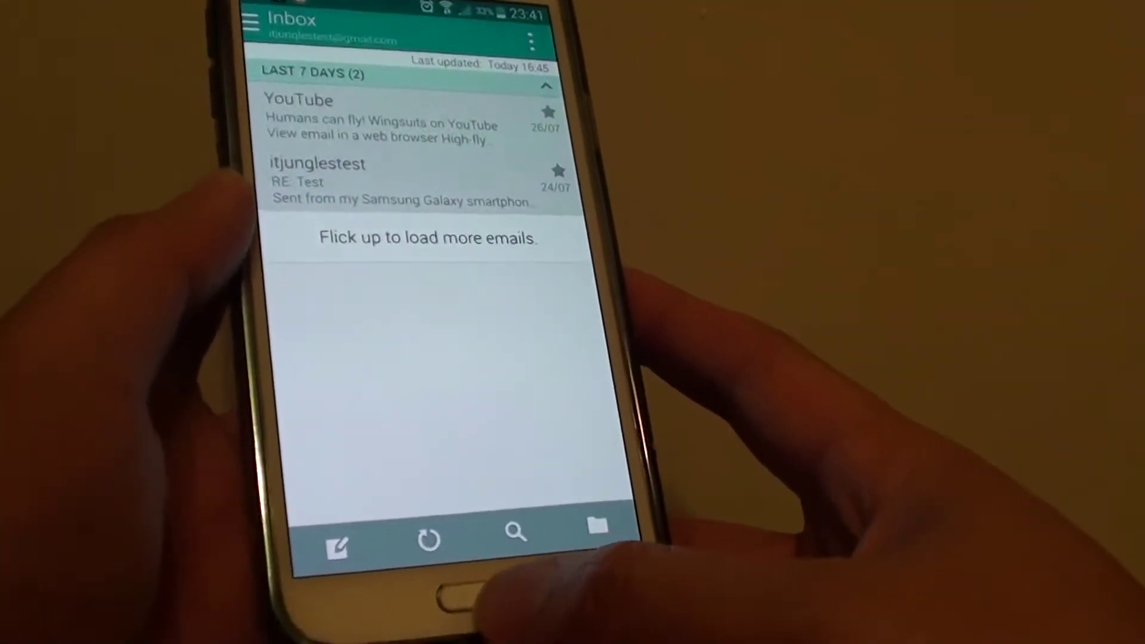
Exit the Samsung Email inbox to the phone's home screen with the Home button
{"action": "key", "text": "HOME"}
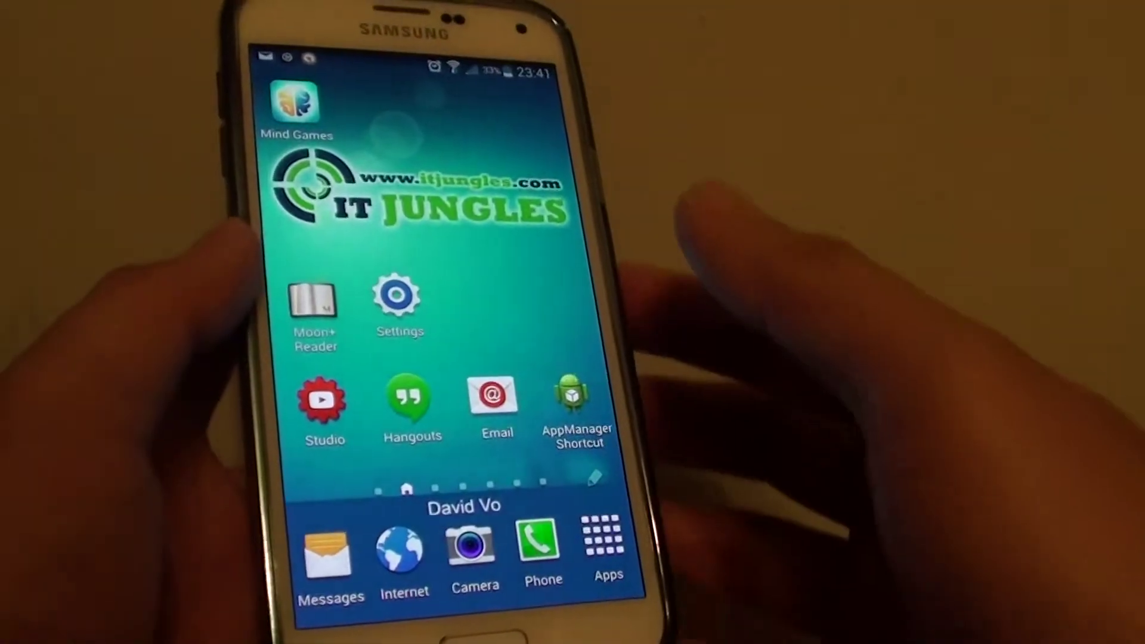